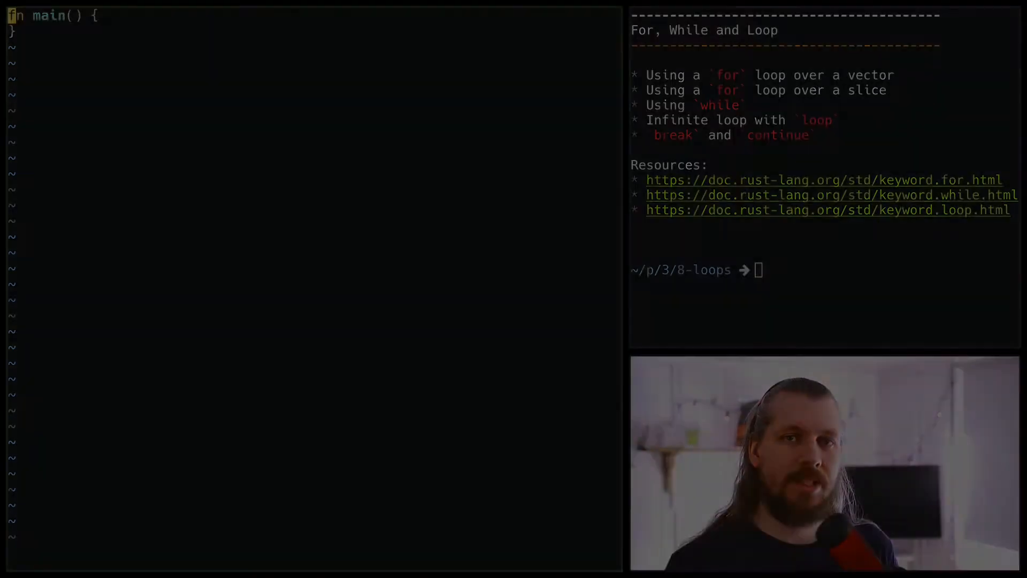
Declare let data = vec![1, 2, 3]; at the start of main.
{"action": "type", "text": "let dat"}
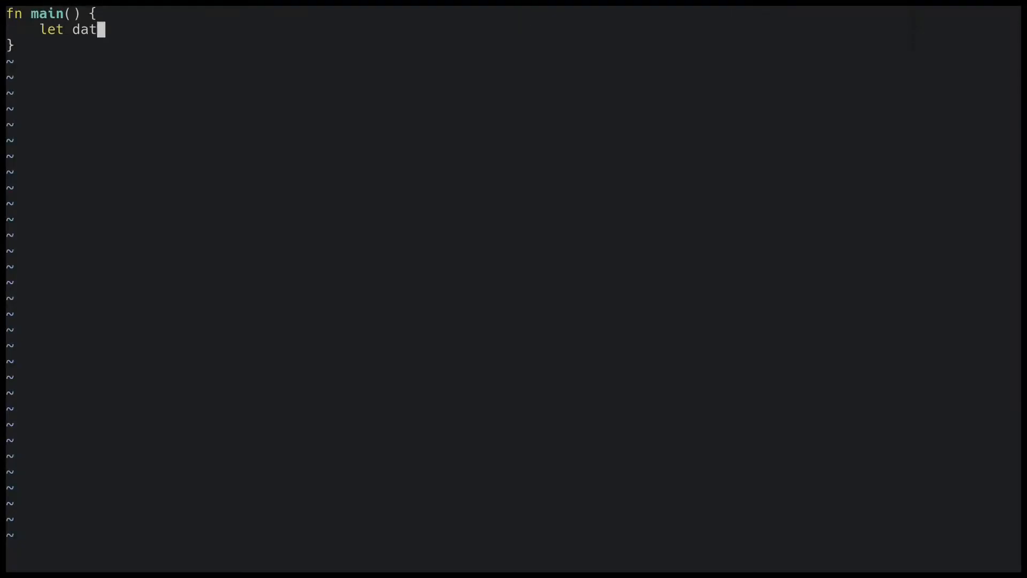
{"action": "type", "text": "a = vec![1"}
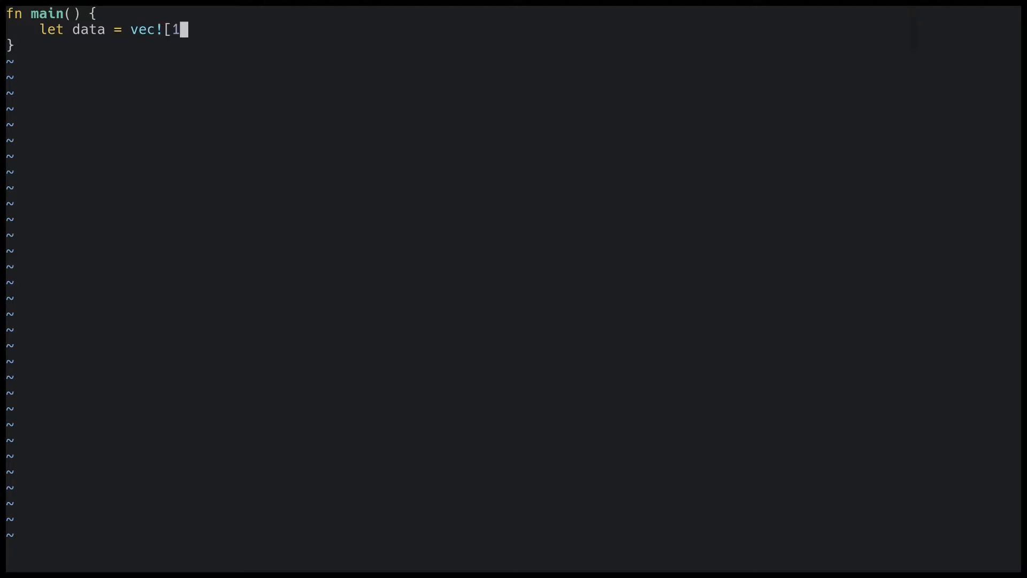
{"action": "type", "text": ", 2, 3];"}
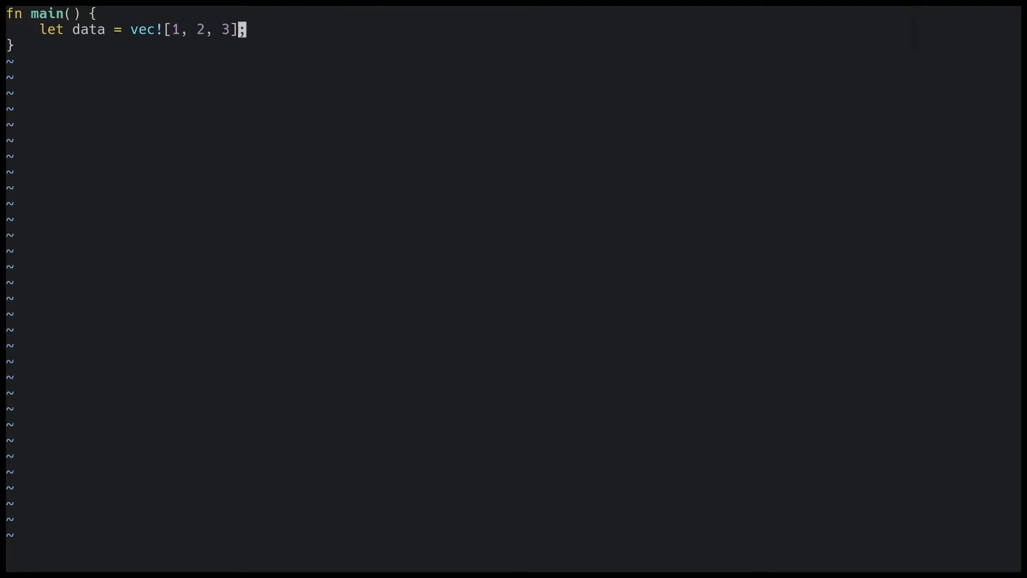
Add a for value in data loop that prints each value with println!("{}", value);.
{"action": "type", "text": "for va"}
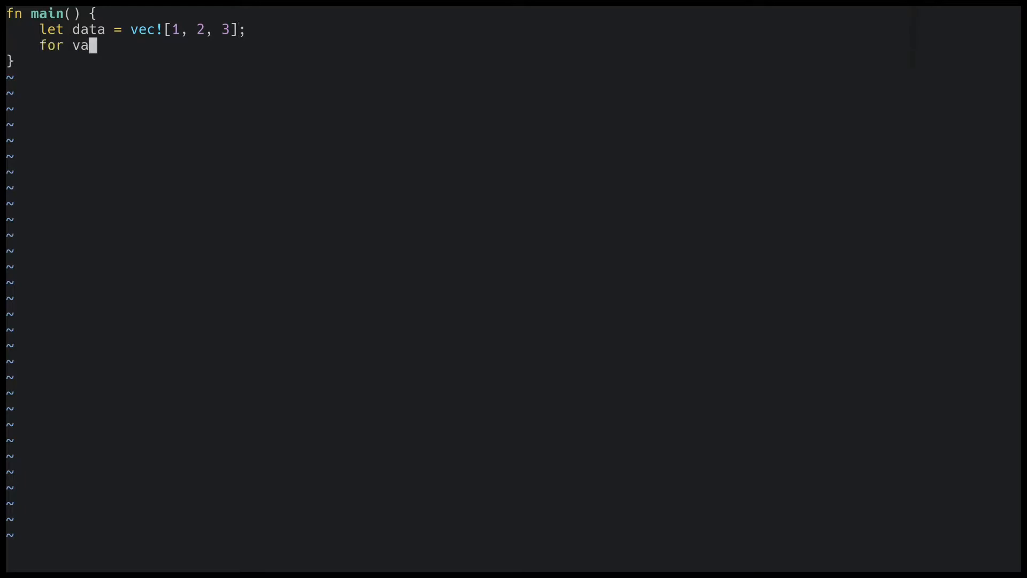
{"action": "type", "text": "lue in data {"}
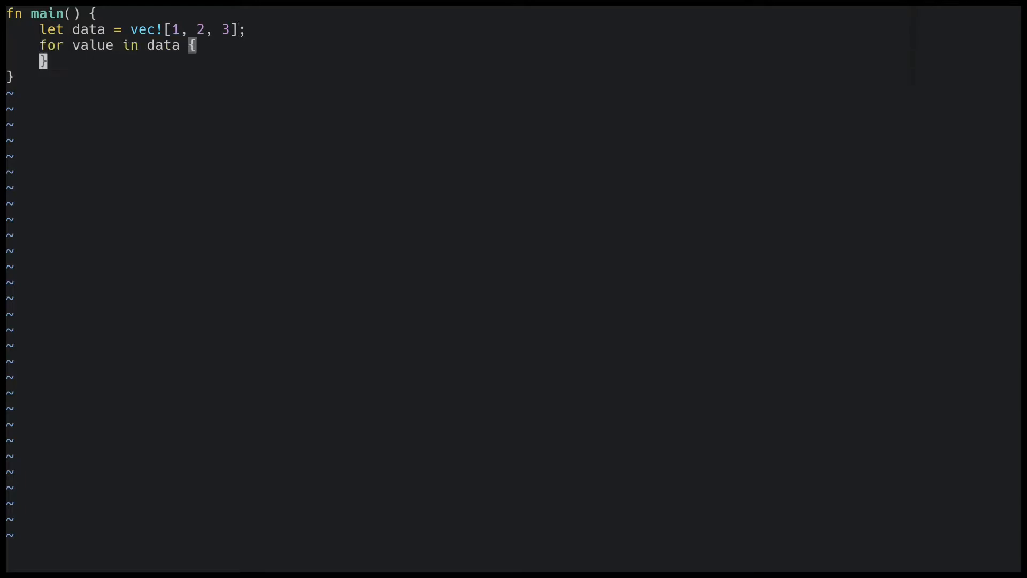
{"action": "type", "text": "println!(\"{}"}
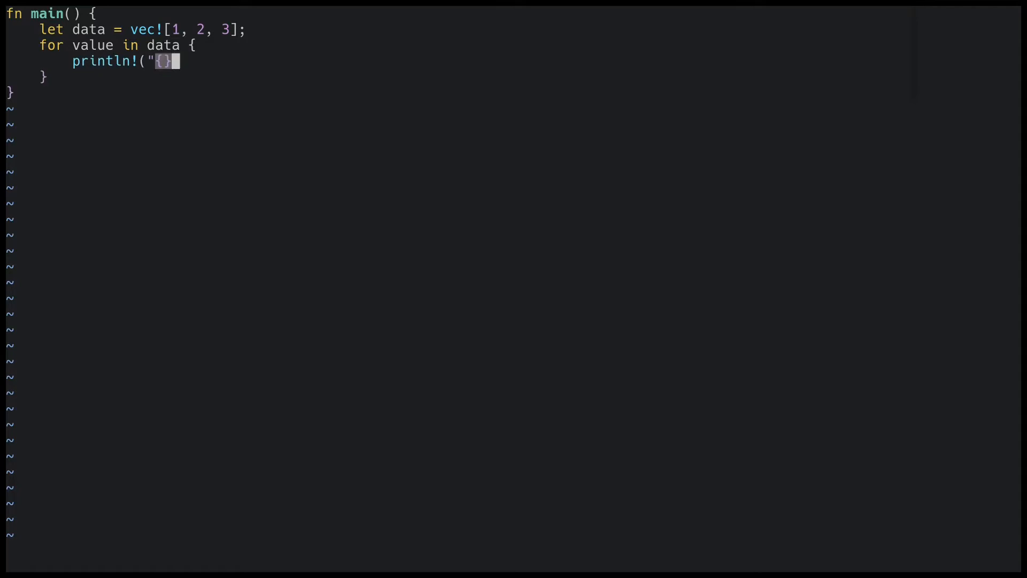
{"action": "type", "text": "\", value);"}
{"action": "type", "text": "eprintln!(\"{:?}\", data);"}
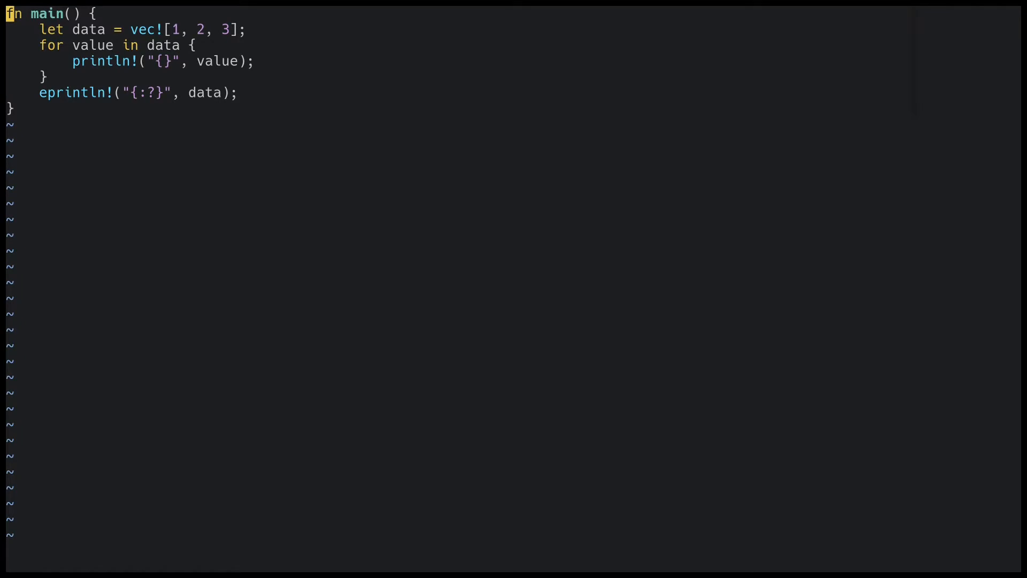
Search the buffer for 'dat' with /dat.
{"action": "type", "text": "/dat"}
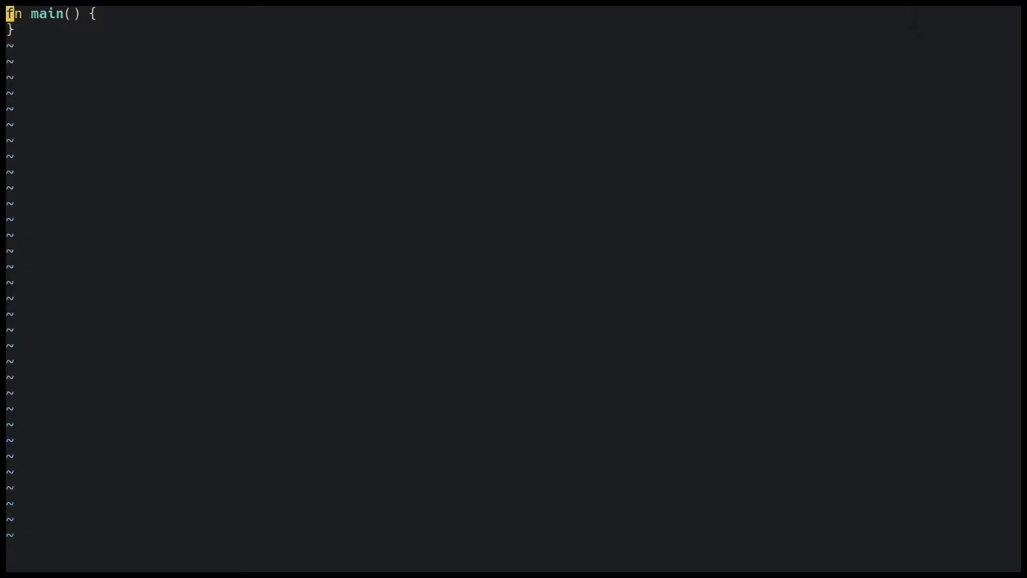
Declare let mut counter = 10; and open a while counter > 0 loop.
{"action": "type", "text": "l"}
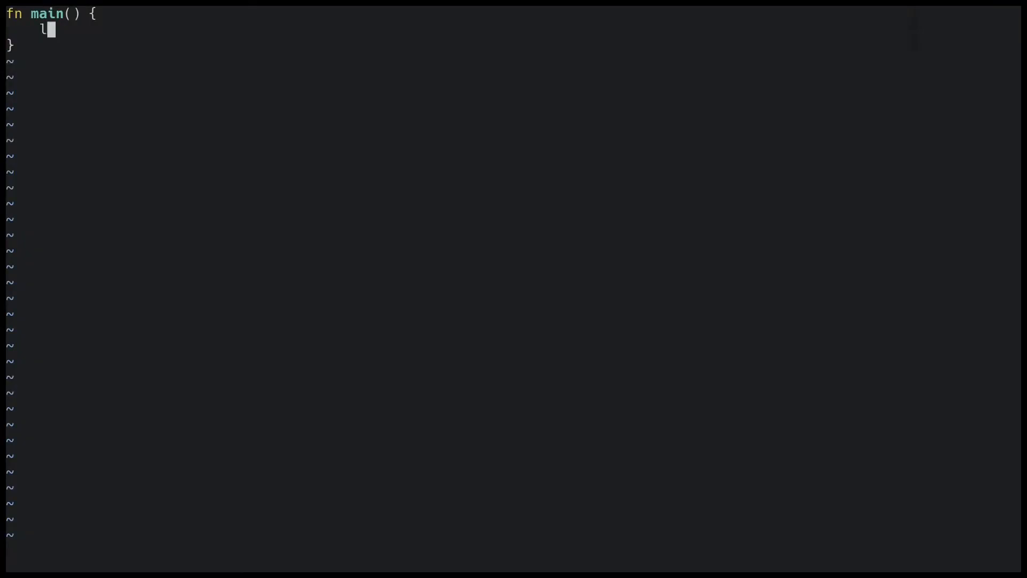
{"action": "type", "text": "et mut counter = 10;"}
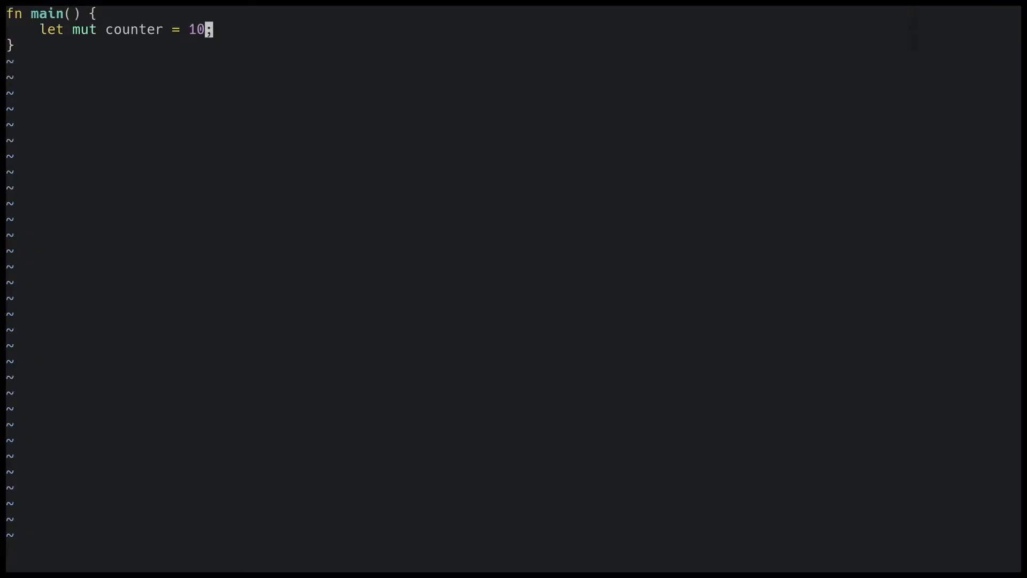
{"action": "type", "text": "while counter >"}
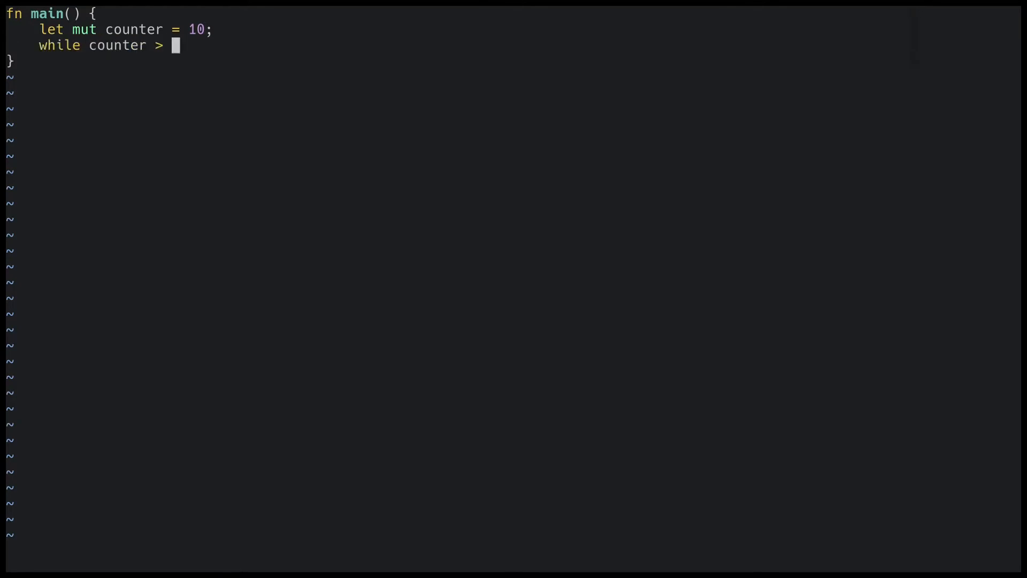
{"action": "type", "text": "0 {"}
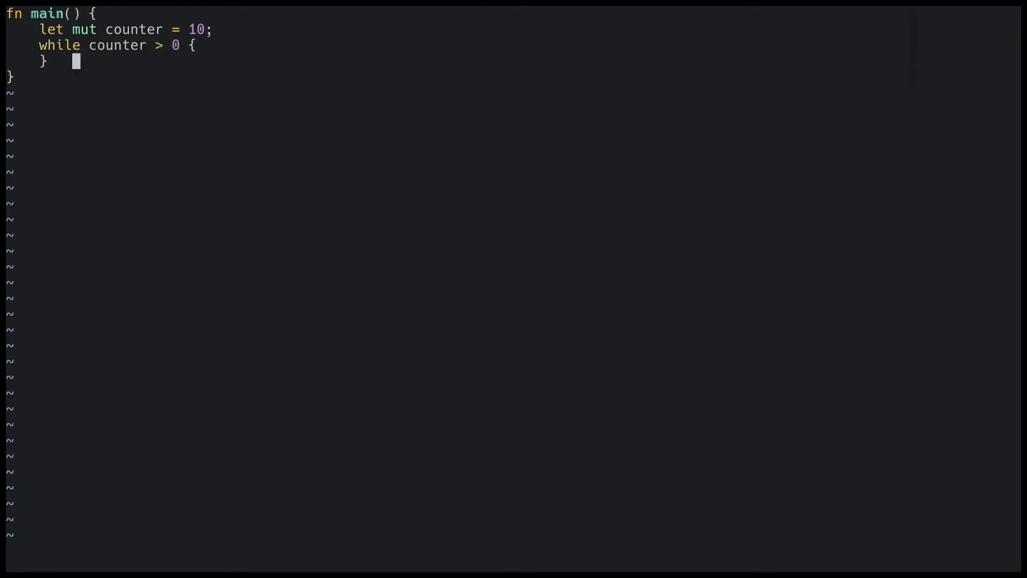
Inside the loop, decrement counter, print it, and break when it reaches 5.
{"action": "type", "text": "co"}
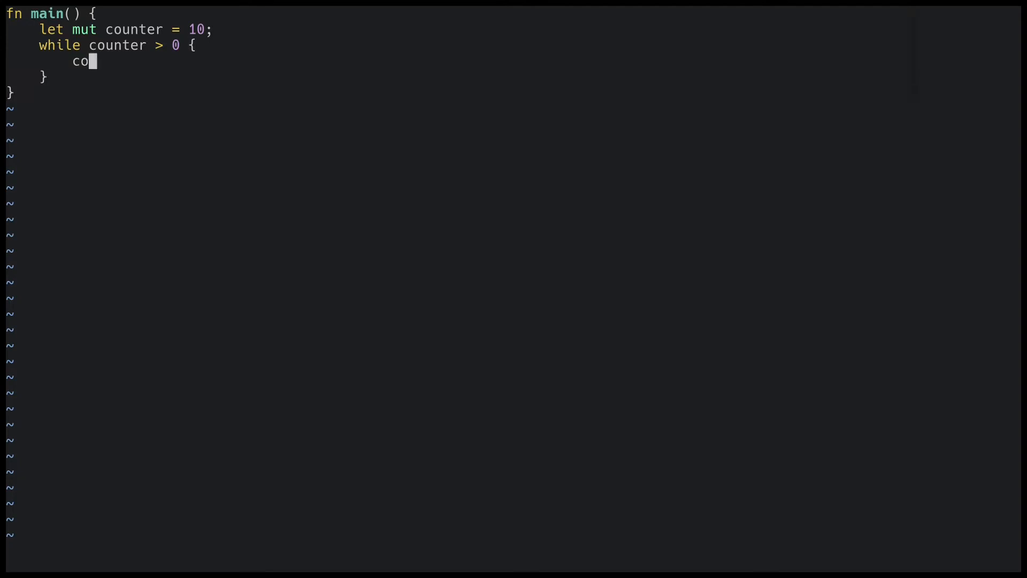
{"action": "type", "text": "unter -= 1;"}
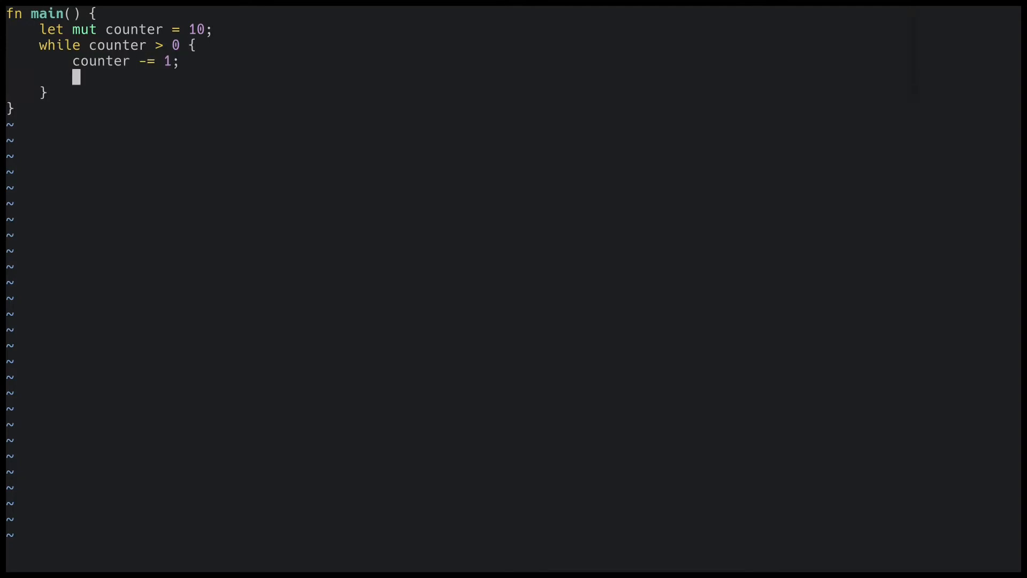
{"action": "type", "text": "println!("}
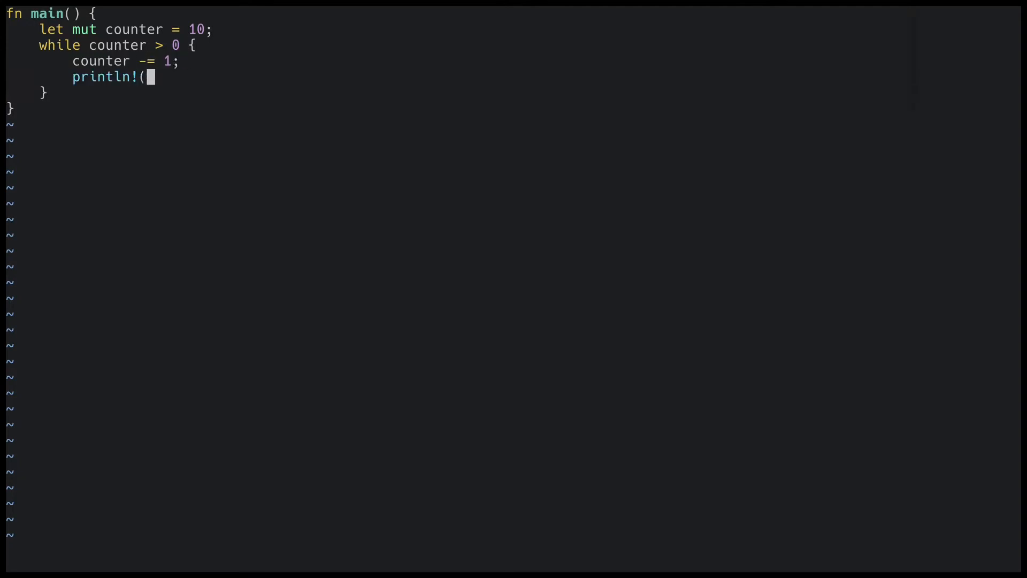
{"action": "type", "text": "\"{}\", counter);"}
{"action": "type", "text": "if counter == 5 {"}
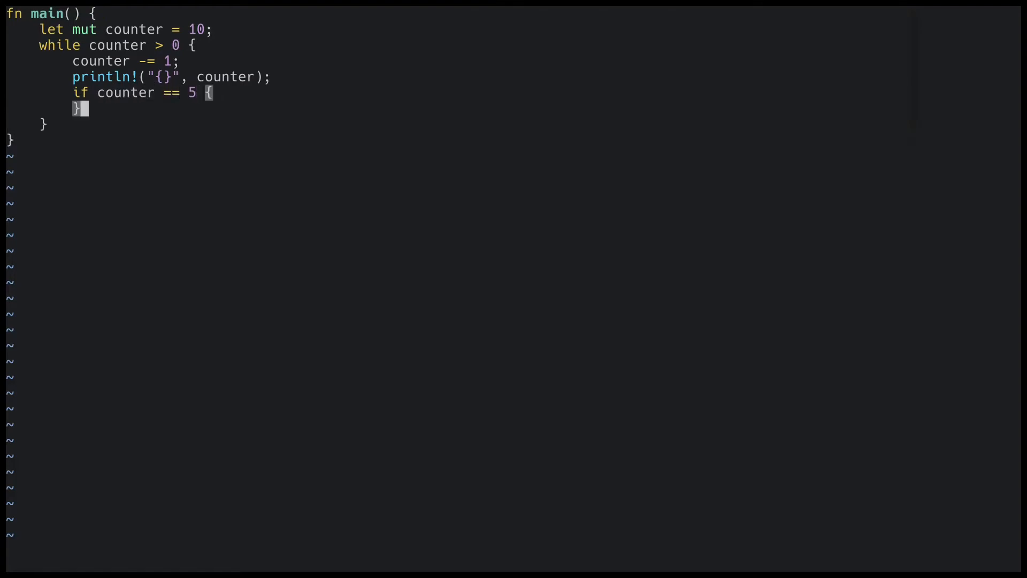
{"action": "type", "text": "break;"}
{"action": "left_click", "coordinate": [125, 29]}
{"action": "type", "text": "loop {"}
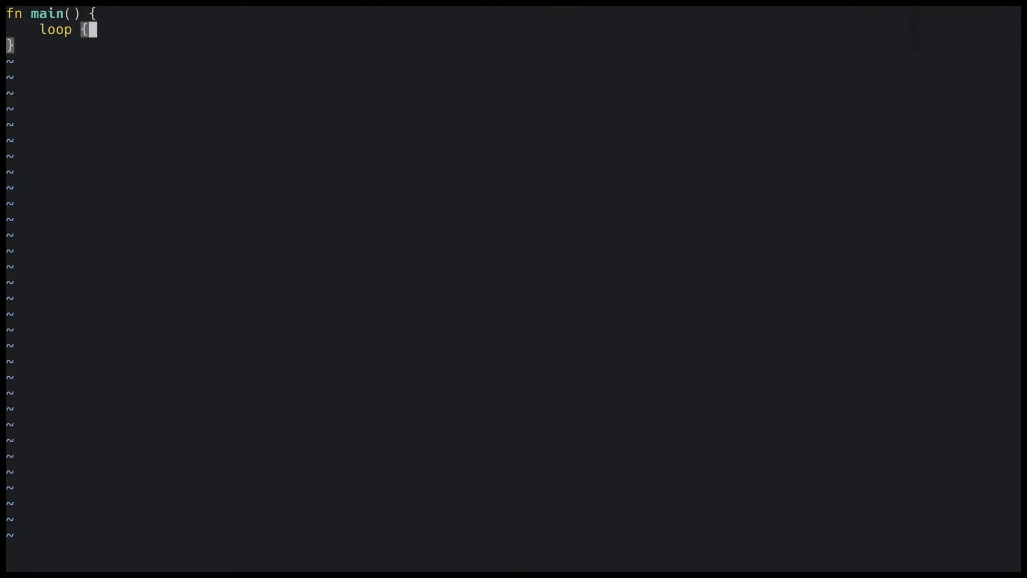
Have the loop println!("this is an infinite loop"), run it, and stop it with Ctrl-C.
{"action": "type", "text": "println!(\""}
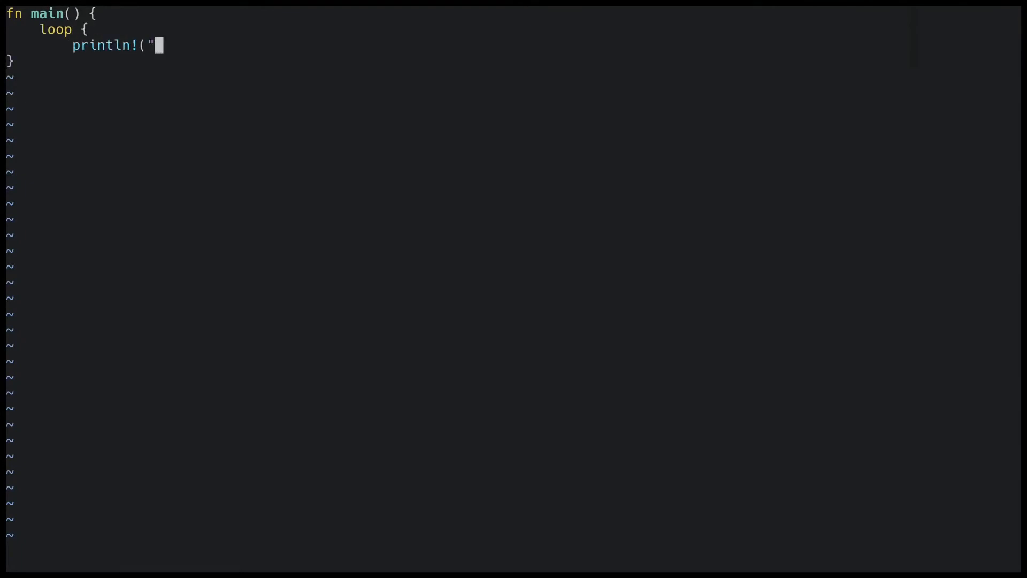
{"action": "type", "text": "this is an infinite"}
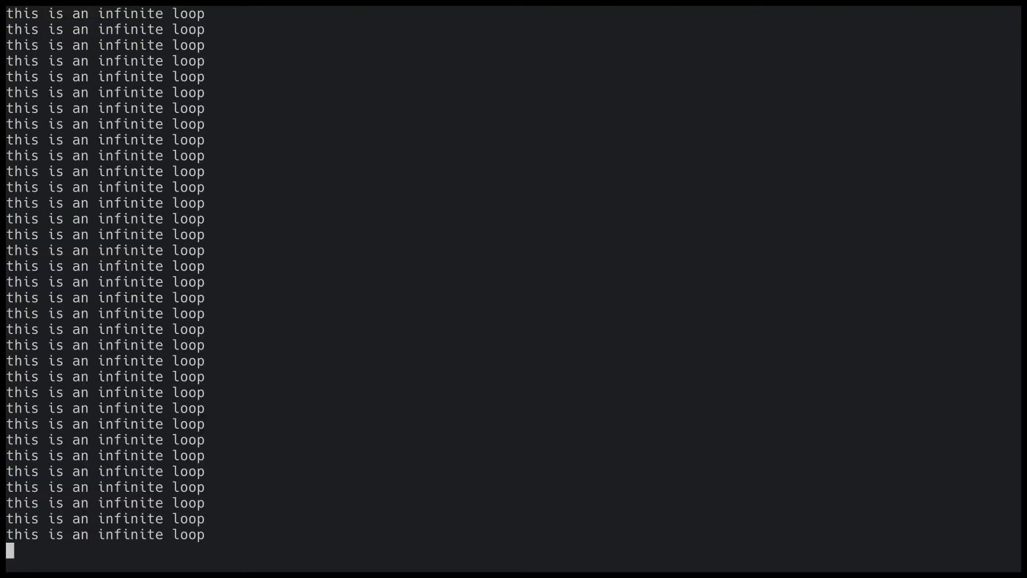
{"action": "key", "text": "ctrl+c"}
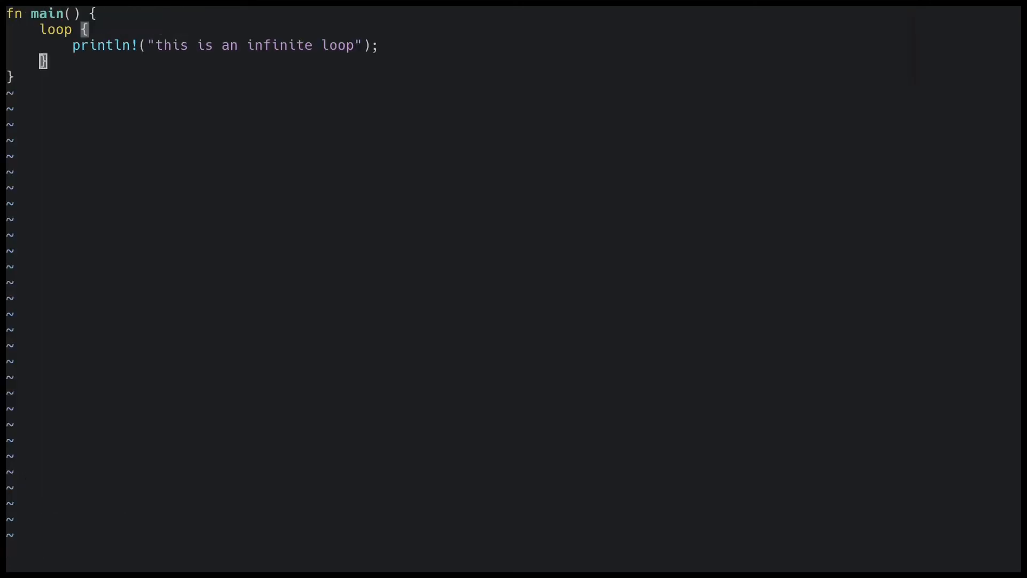
Assign let value = loop with break 123; and begin println!("{}" for it.
{"action": "type", "text": "let value ="}
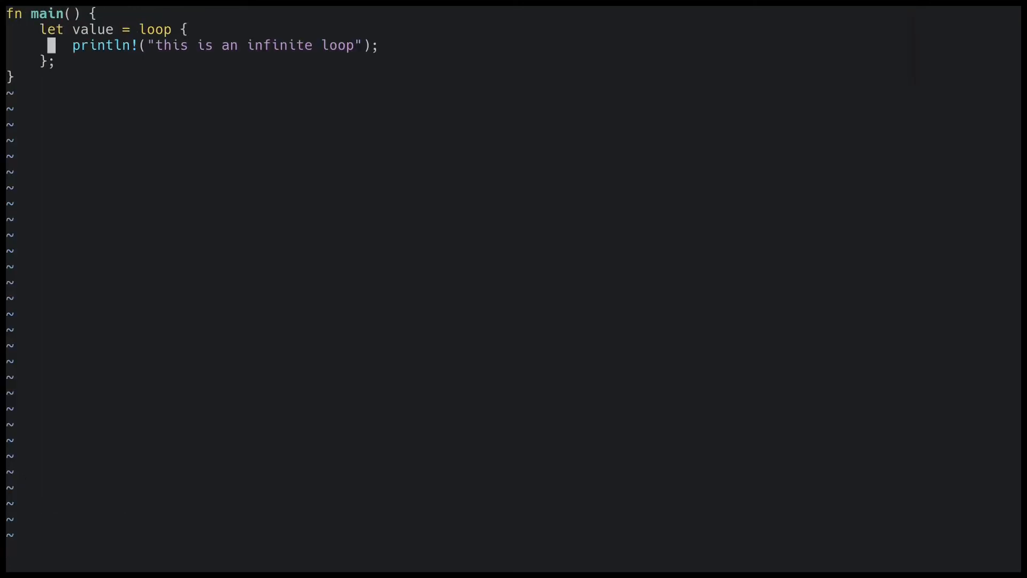
{"action": "type", "text": "break 123;"}
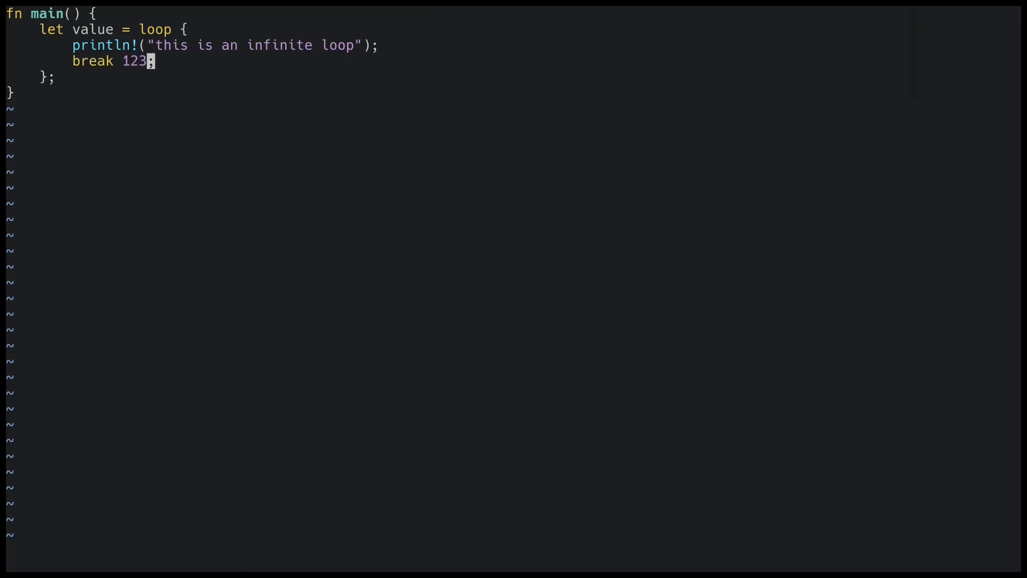
{"action": "type", "text": "println!"}
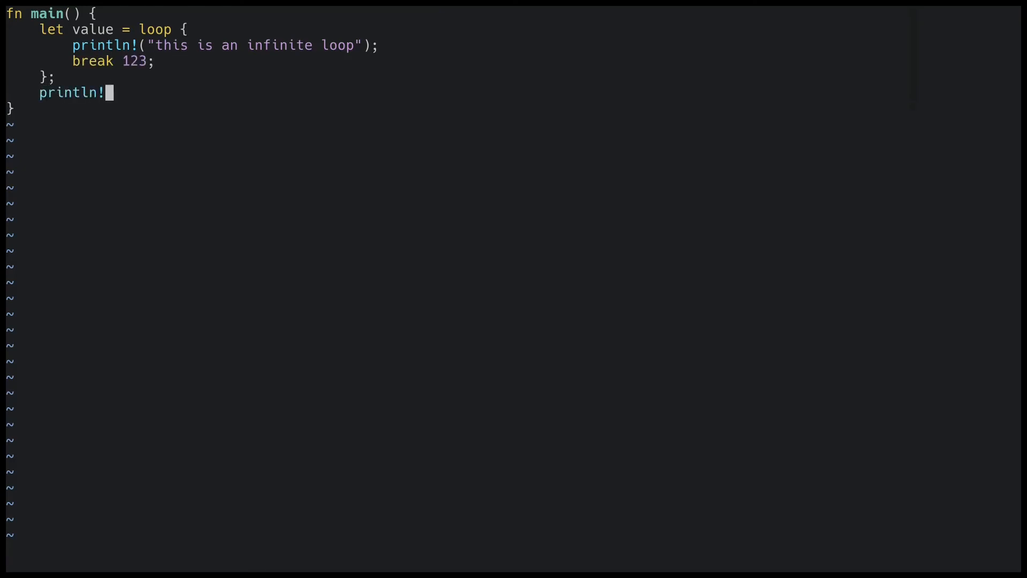
{"action": "type", "text": "(\"{}\""}
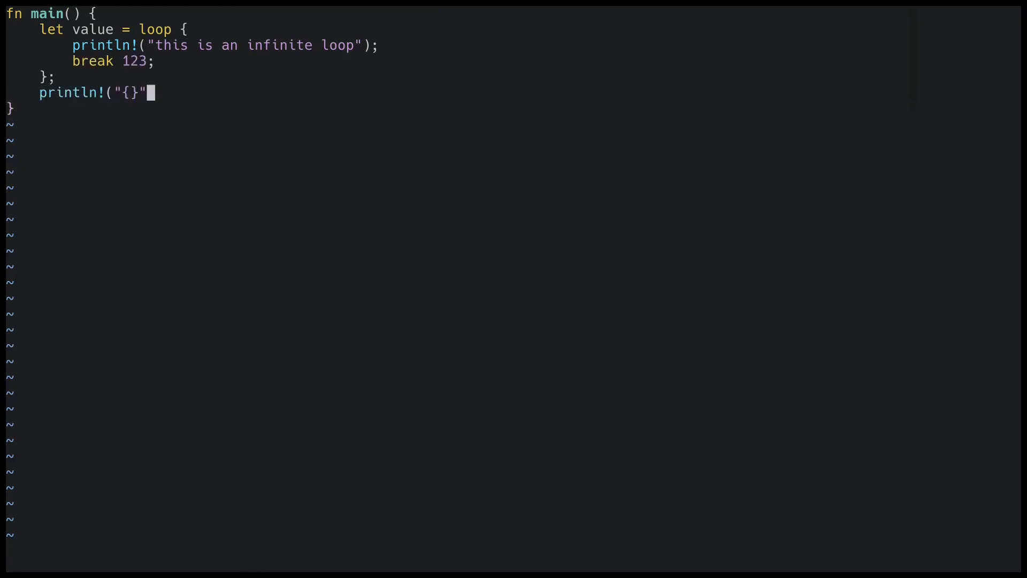